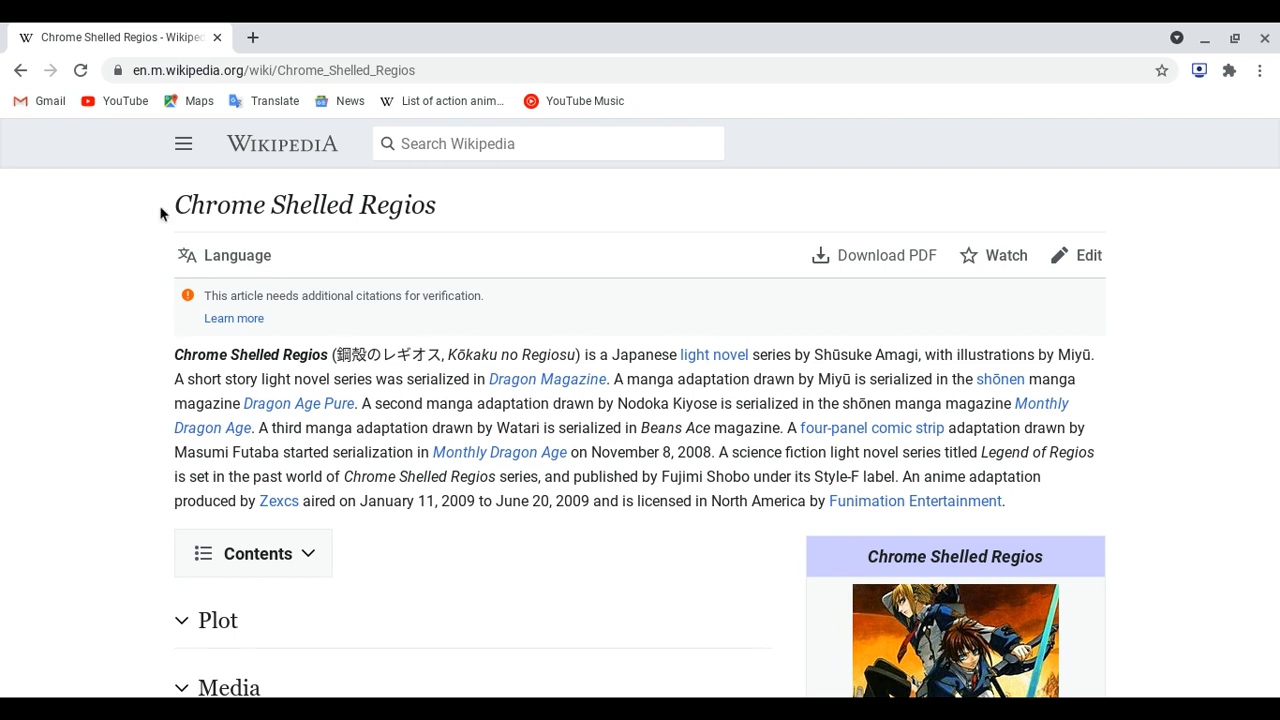
pyautogui.moveTo(93, 349)
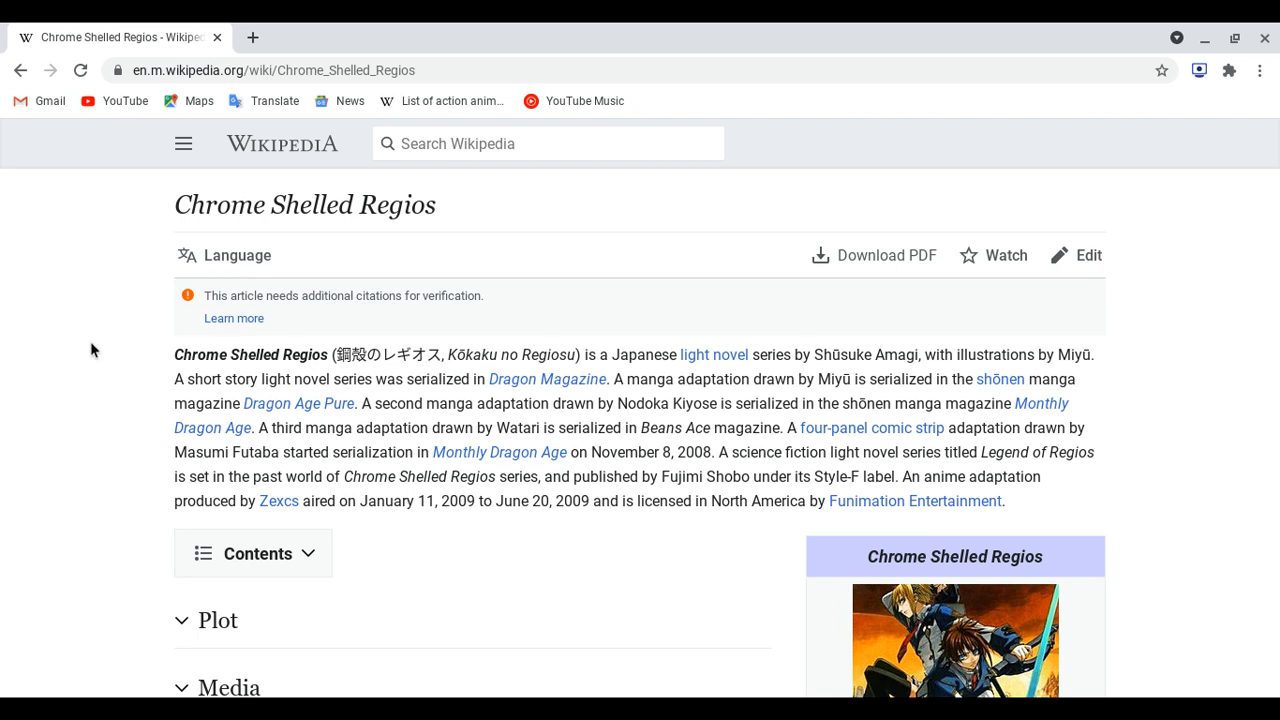
pyautogui.moveTo(270, 529)
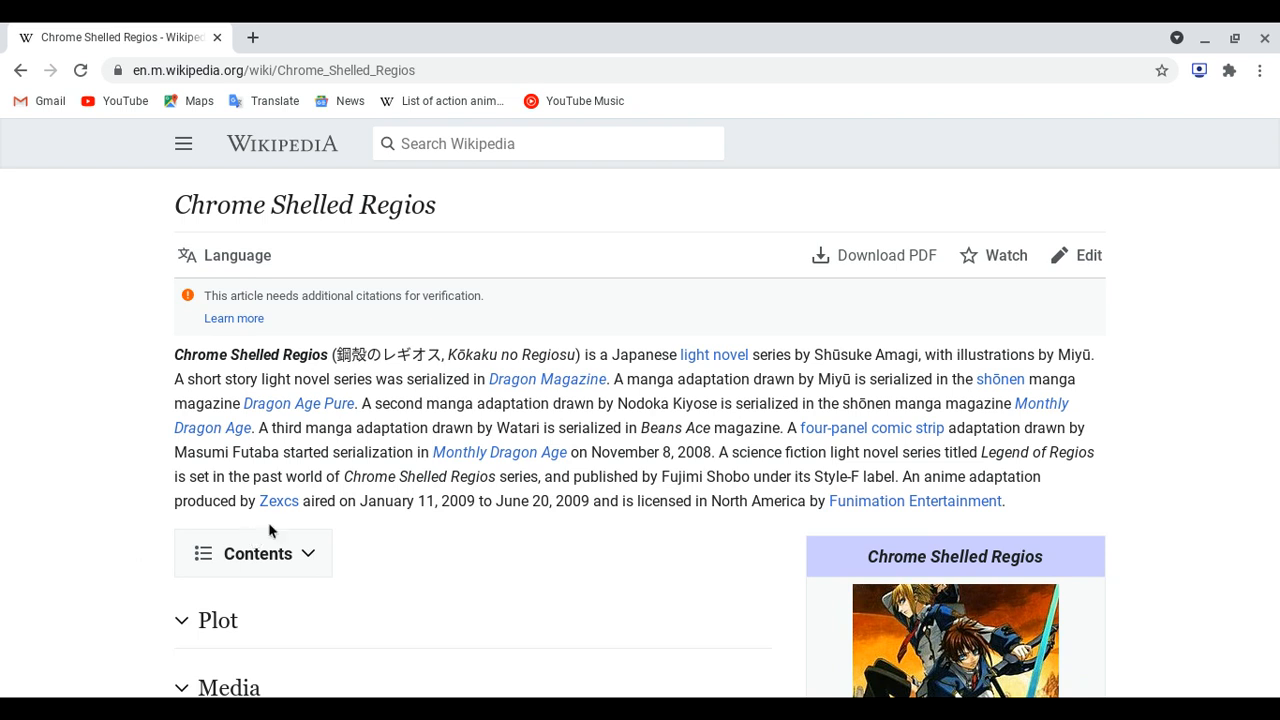
pyautogui.moveTo(278, 501)
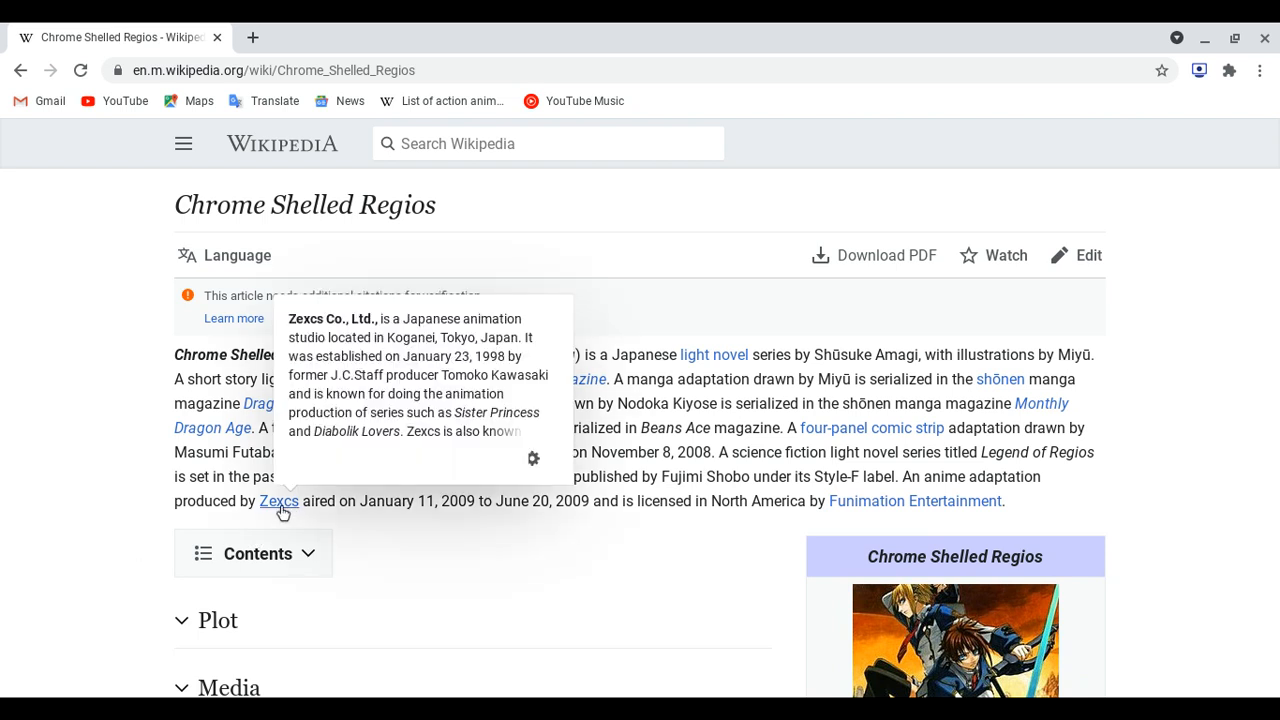
pyautogui.moveTo(390, 576)
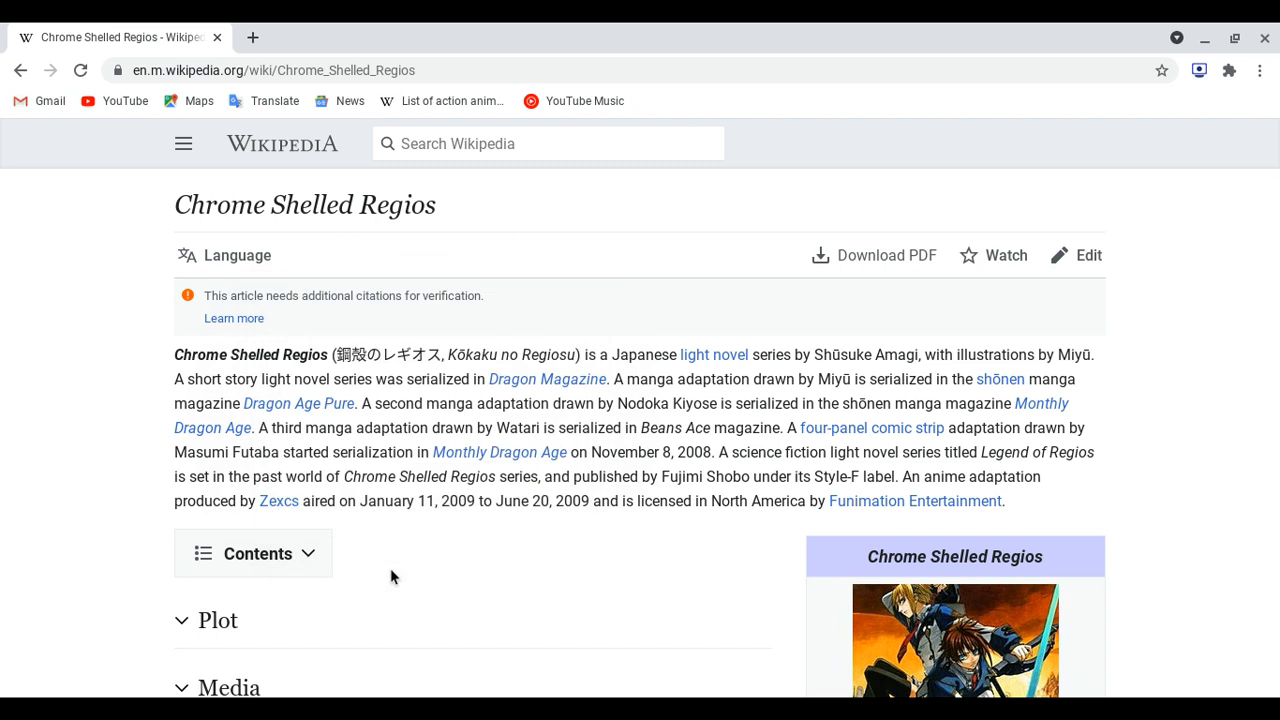
pyautogui.moveTo(278, 501)
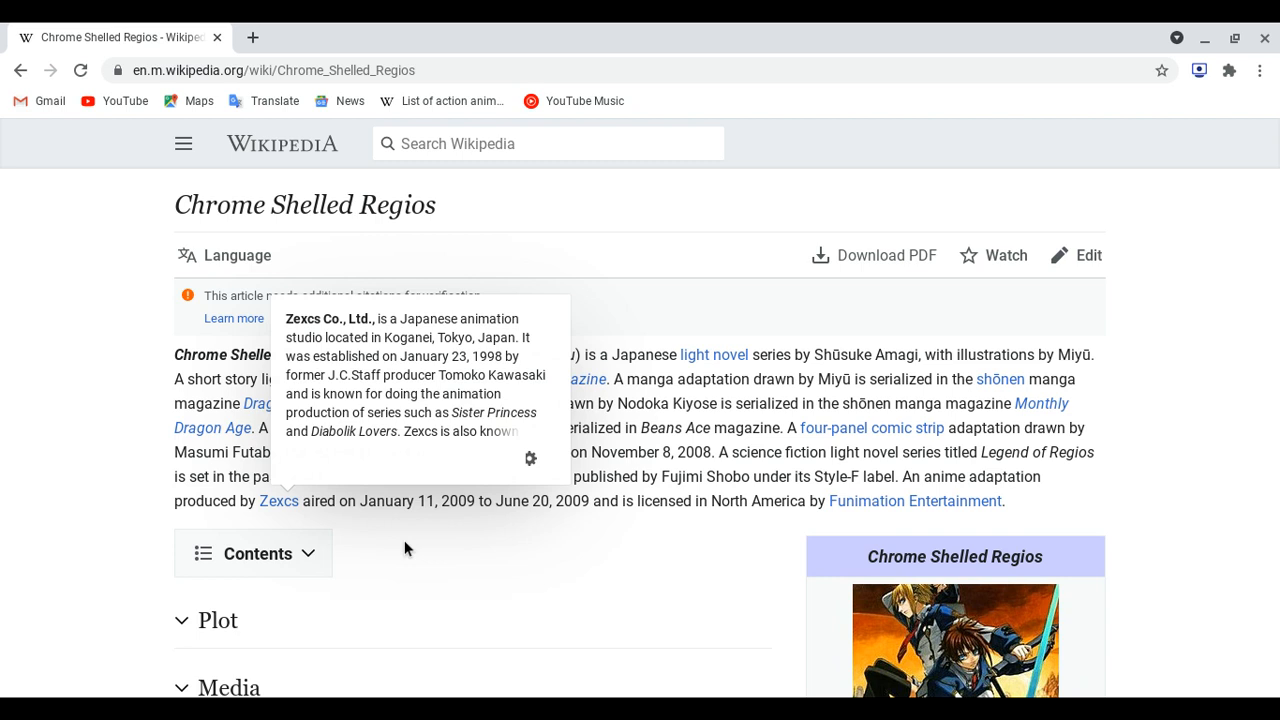
pyautogui.moveTo(648, 571)
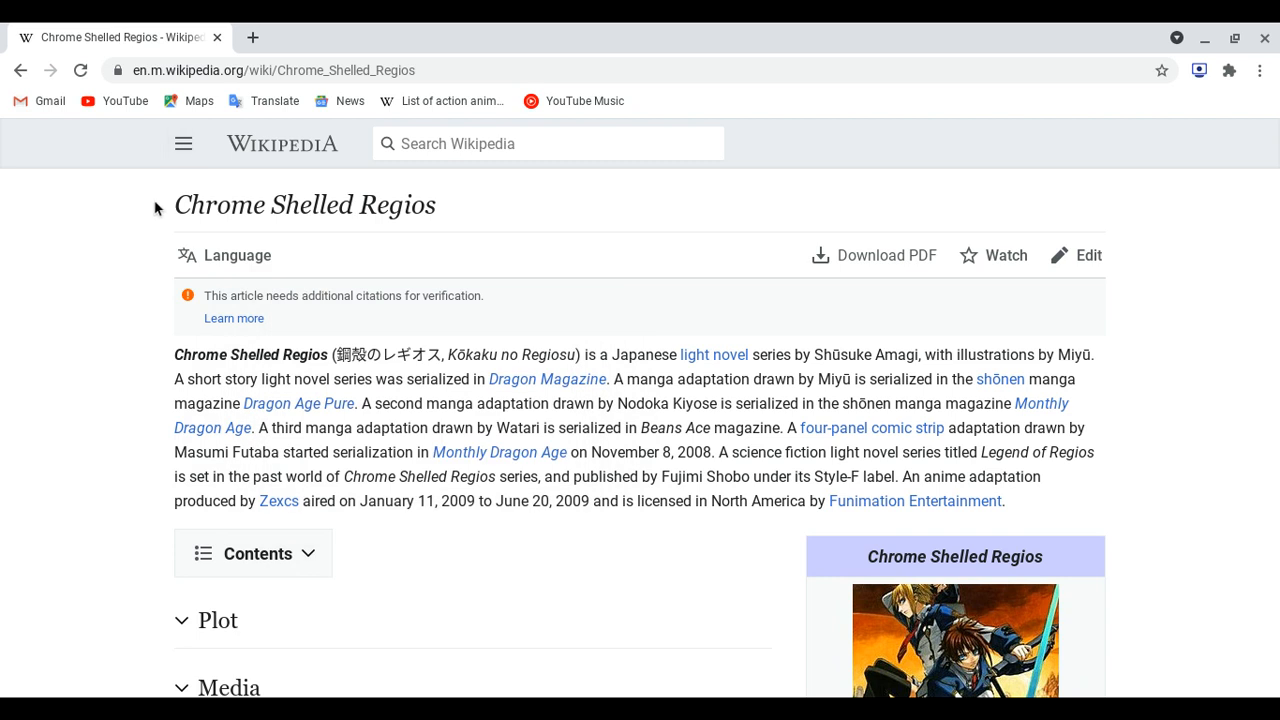
pyautogui.moveTo(600, 447)
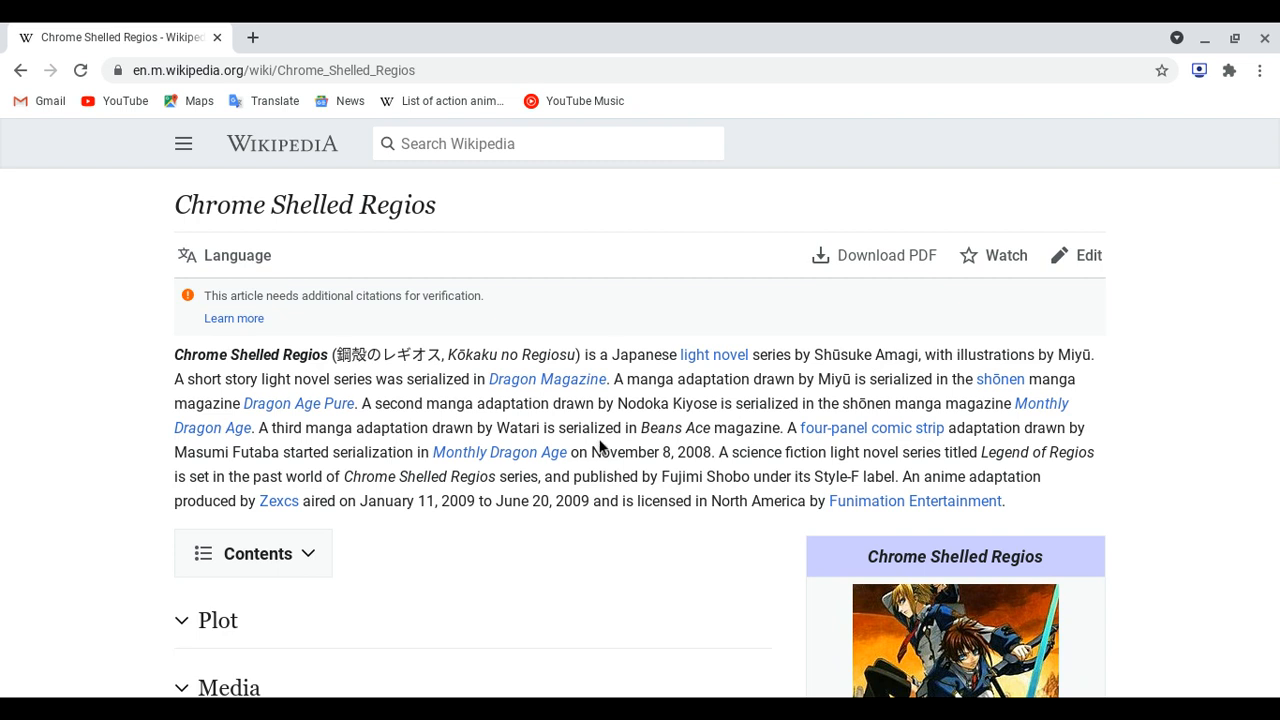
pyautogui.moveTo(425, 537)
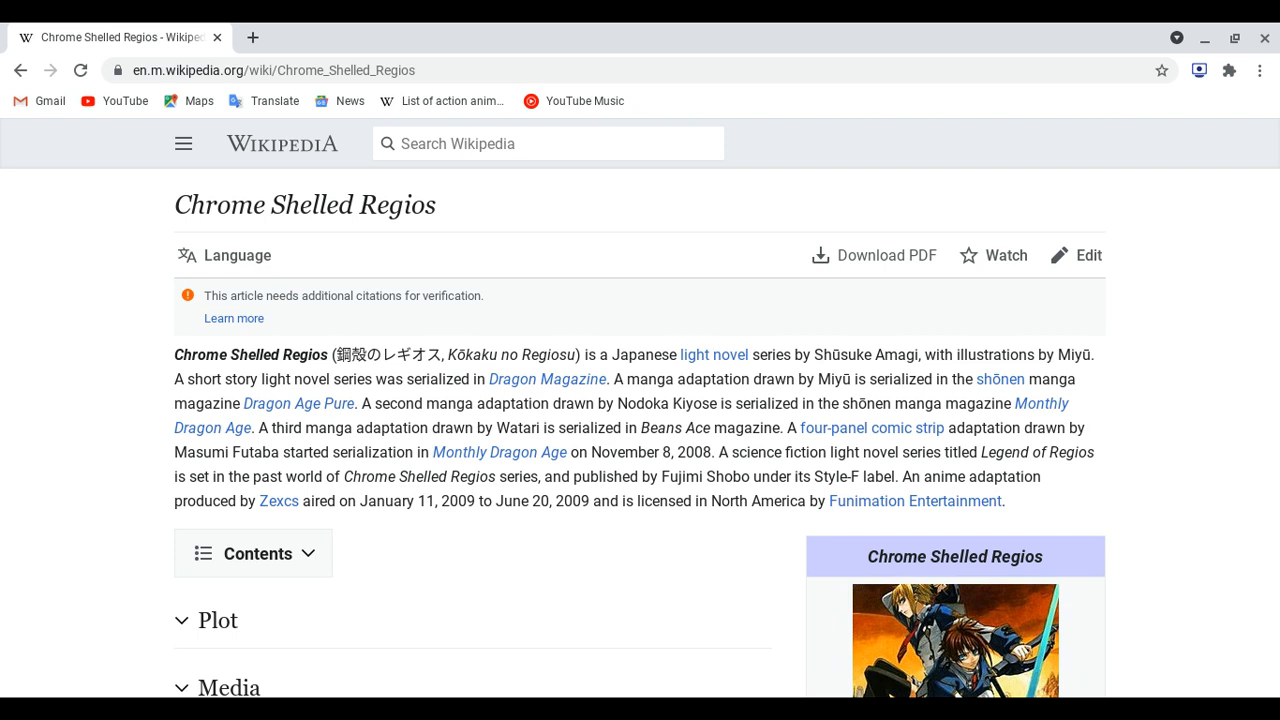
pyautogui.scroll(-3)
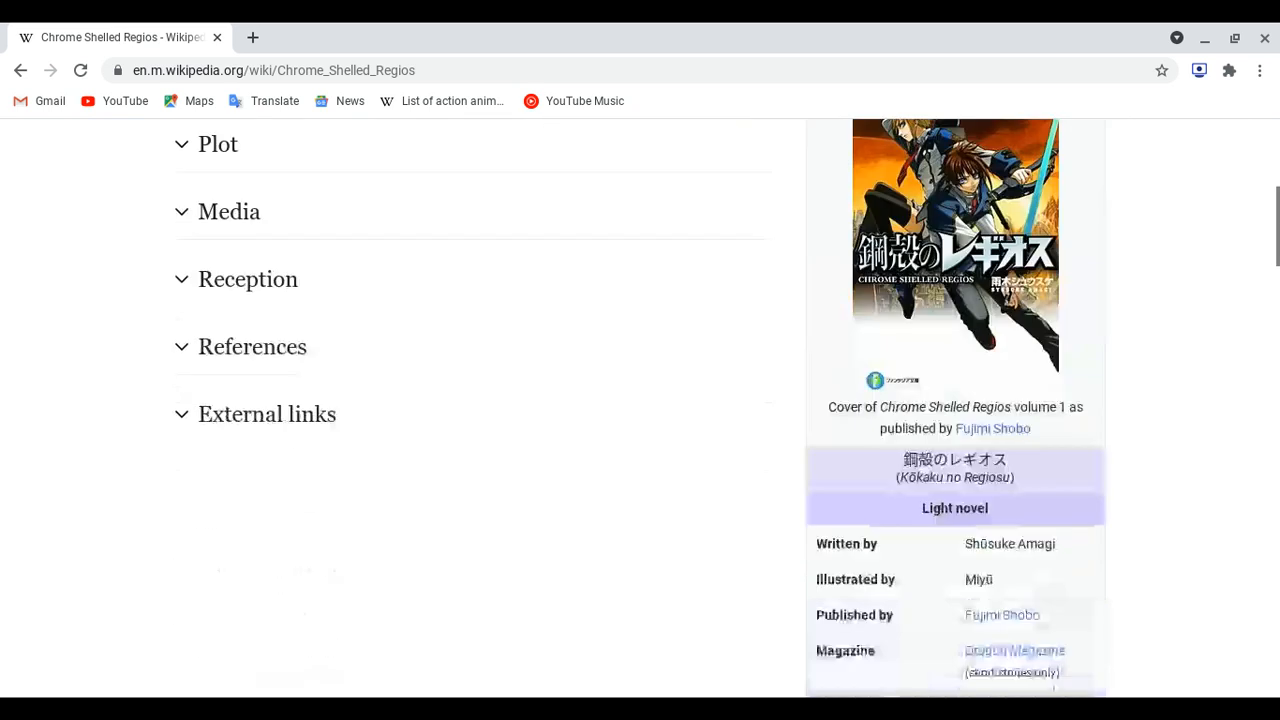
pyautogui.scroll(-3)
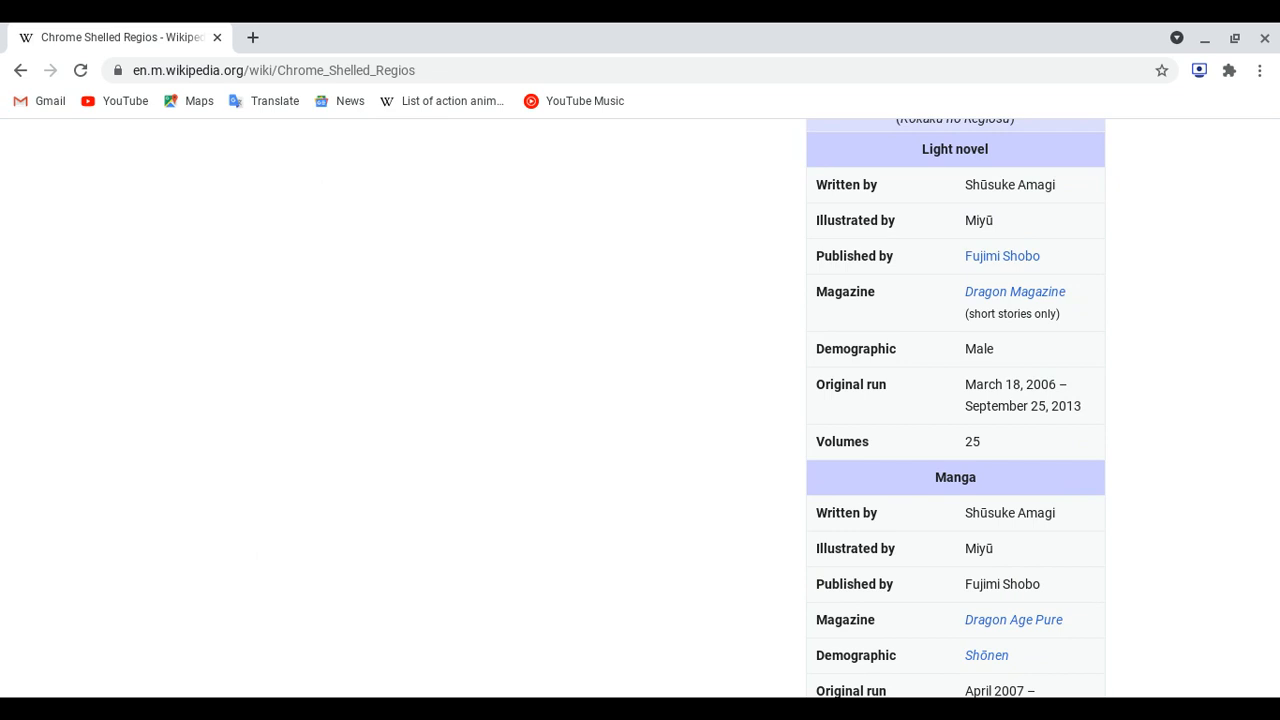
pyautogui.scroll(3)
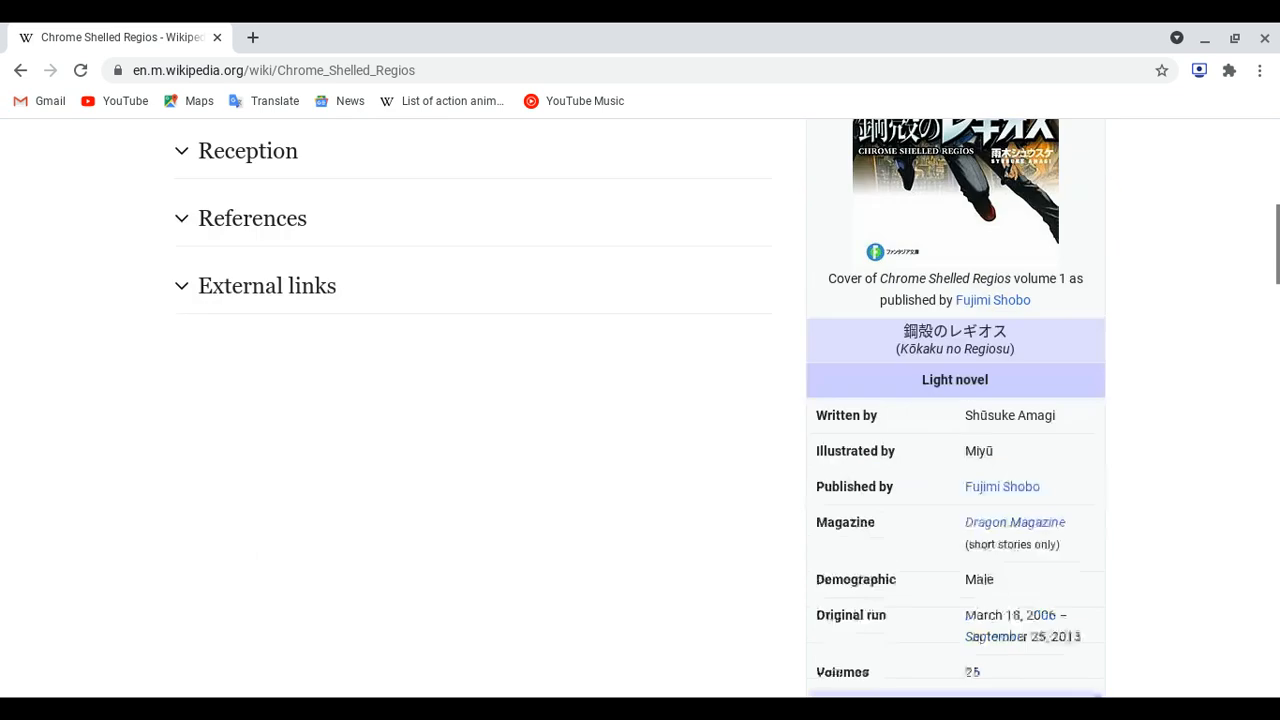
pyautogui.scroll(-3)
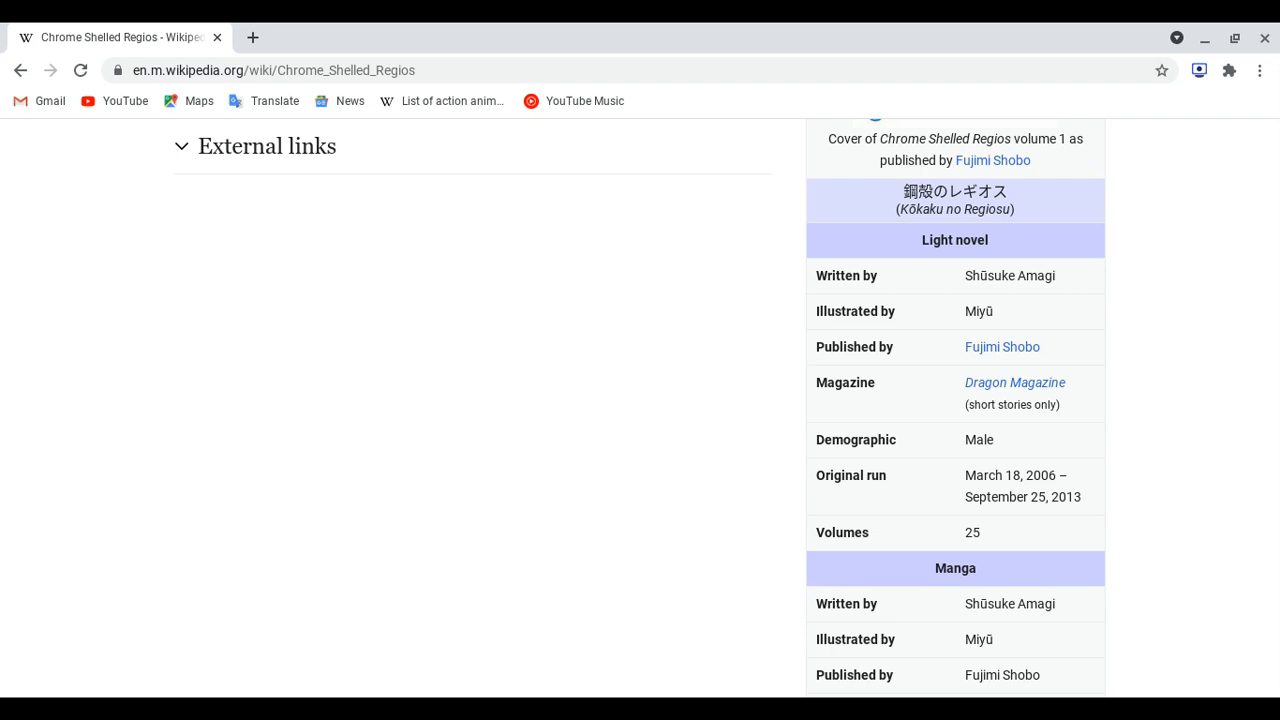
pyautogui.scroll(-3)
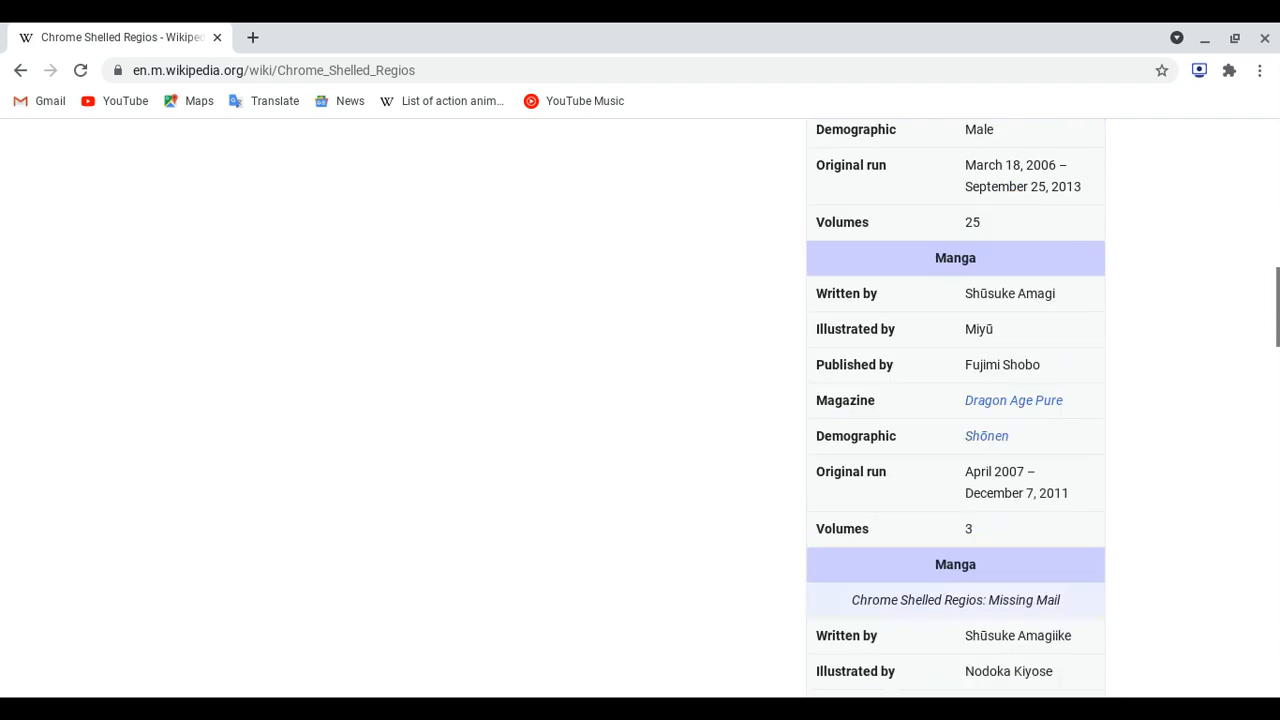
pyautogui.scroll(-3)
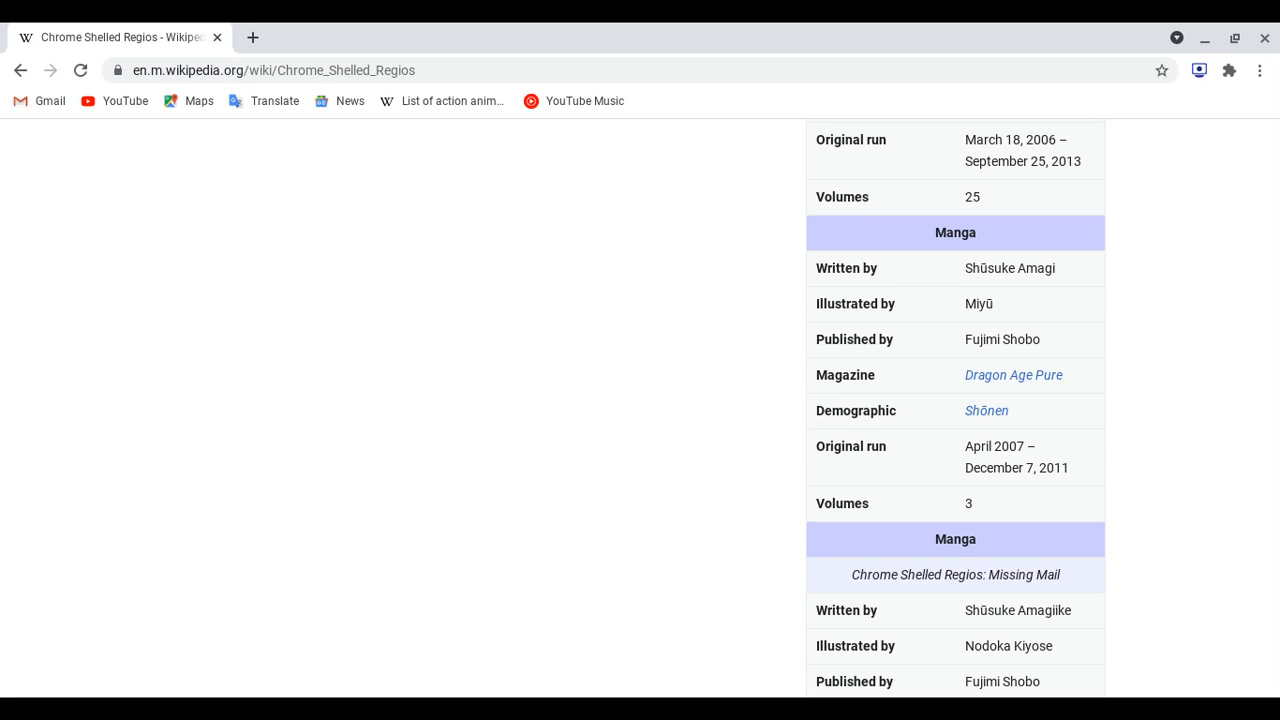
pyautogui.scroll(-3)
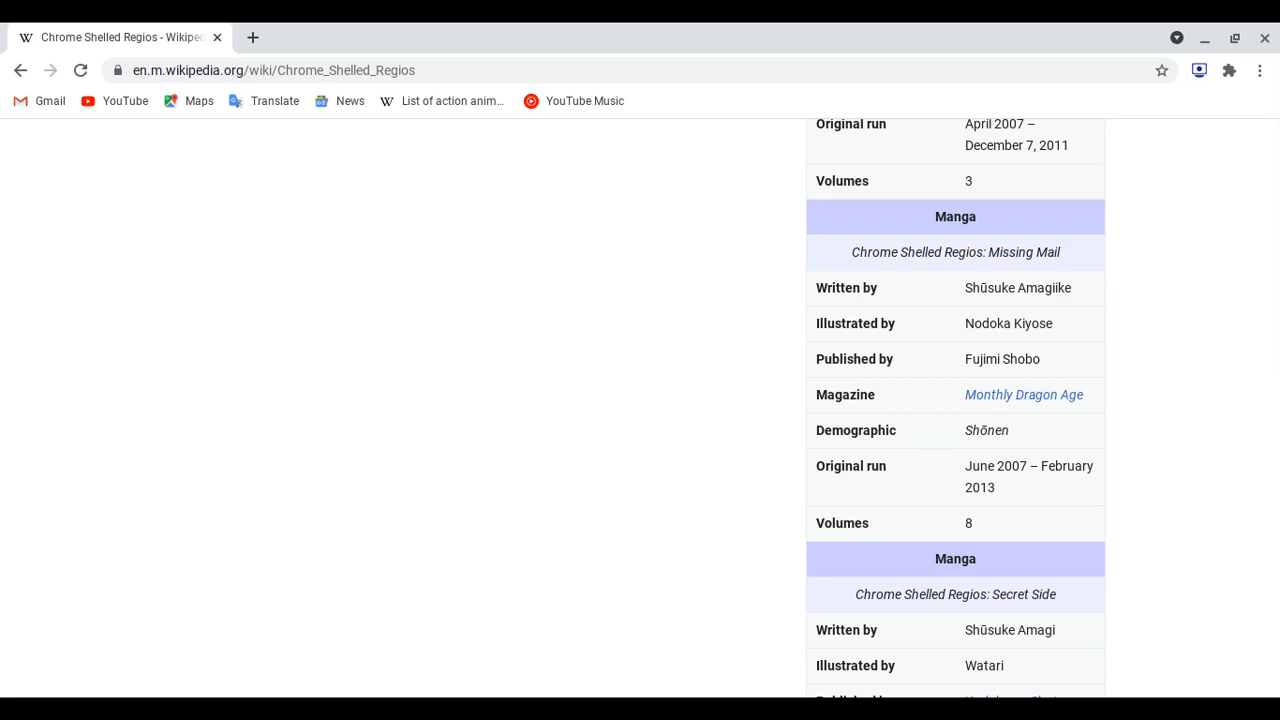
pyautogui.scroll(-3)
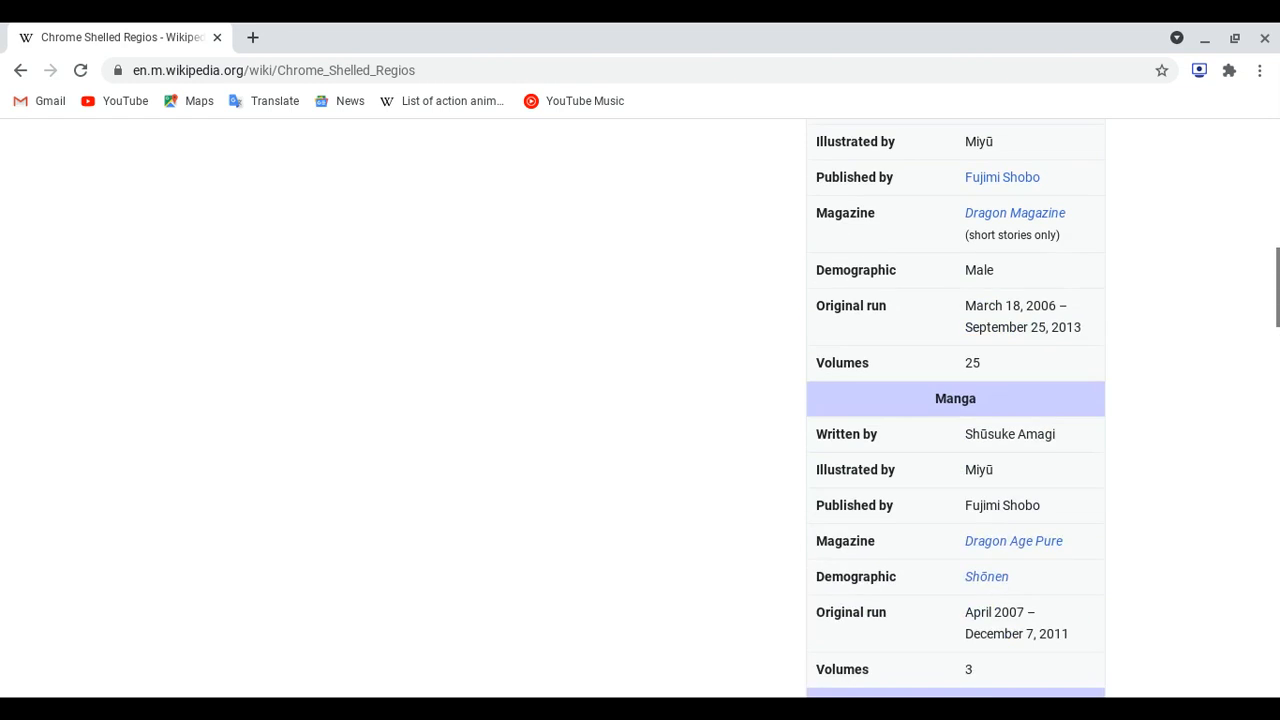
pyautogui.scroll(-3)
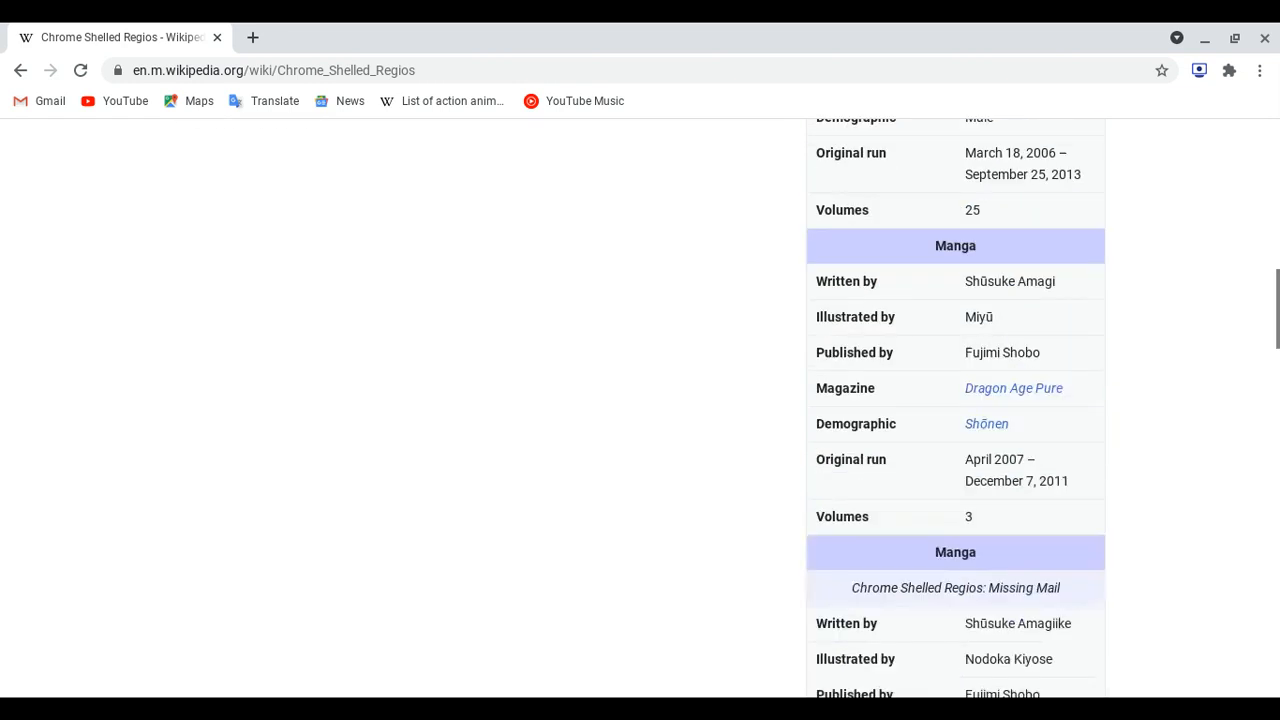
pyautogui.scroll(-3)
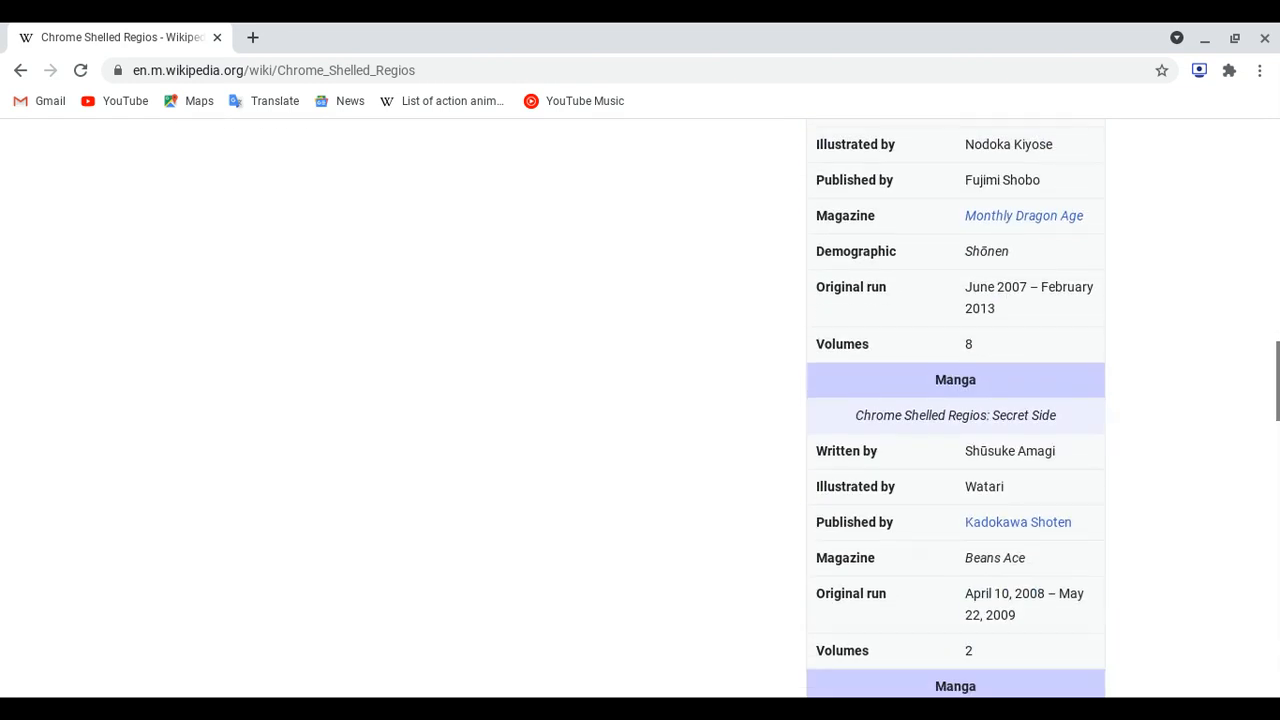
pyautogui.scroll(-3)
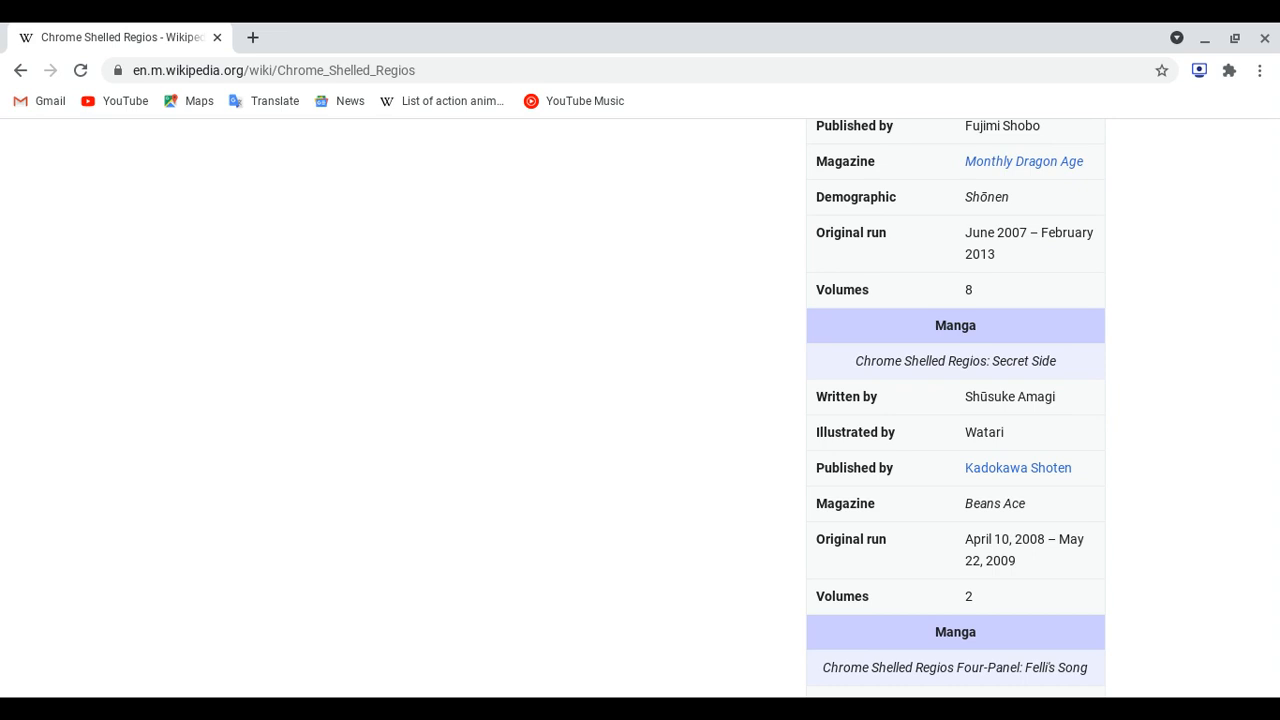
pyautogui.scroll(-3)
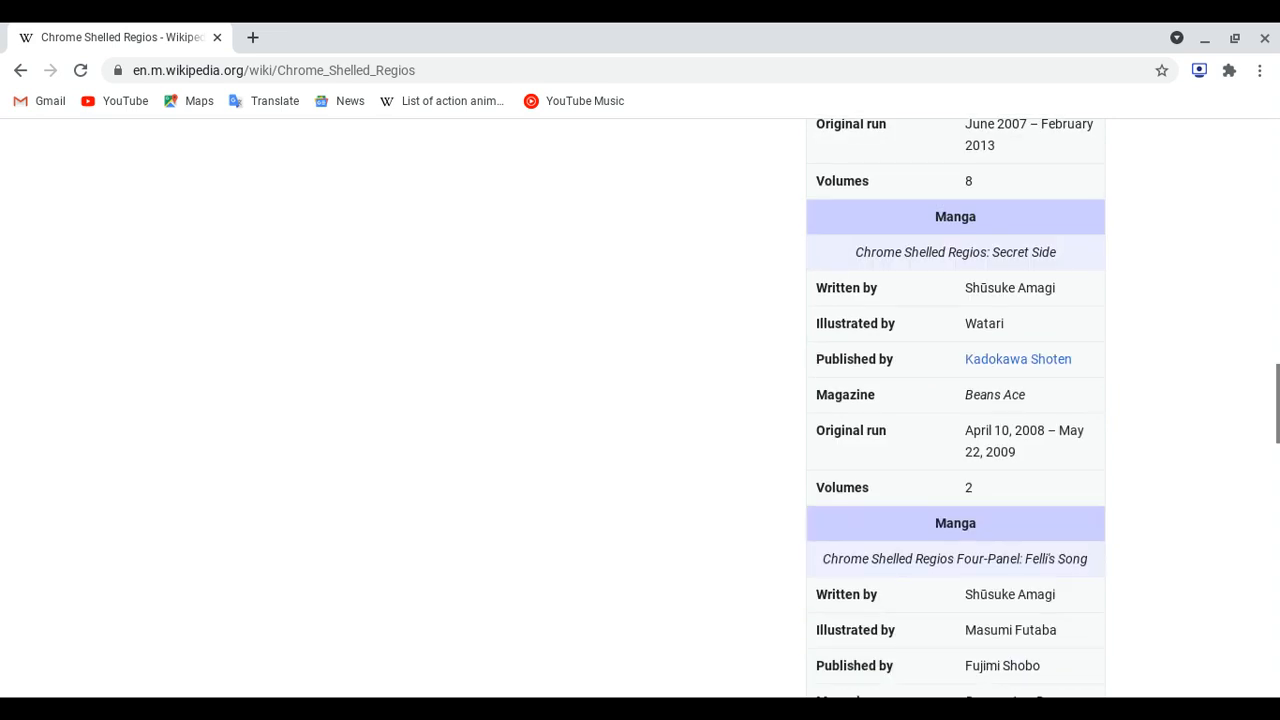
pyautogui.scroll(-3)
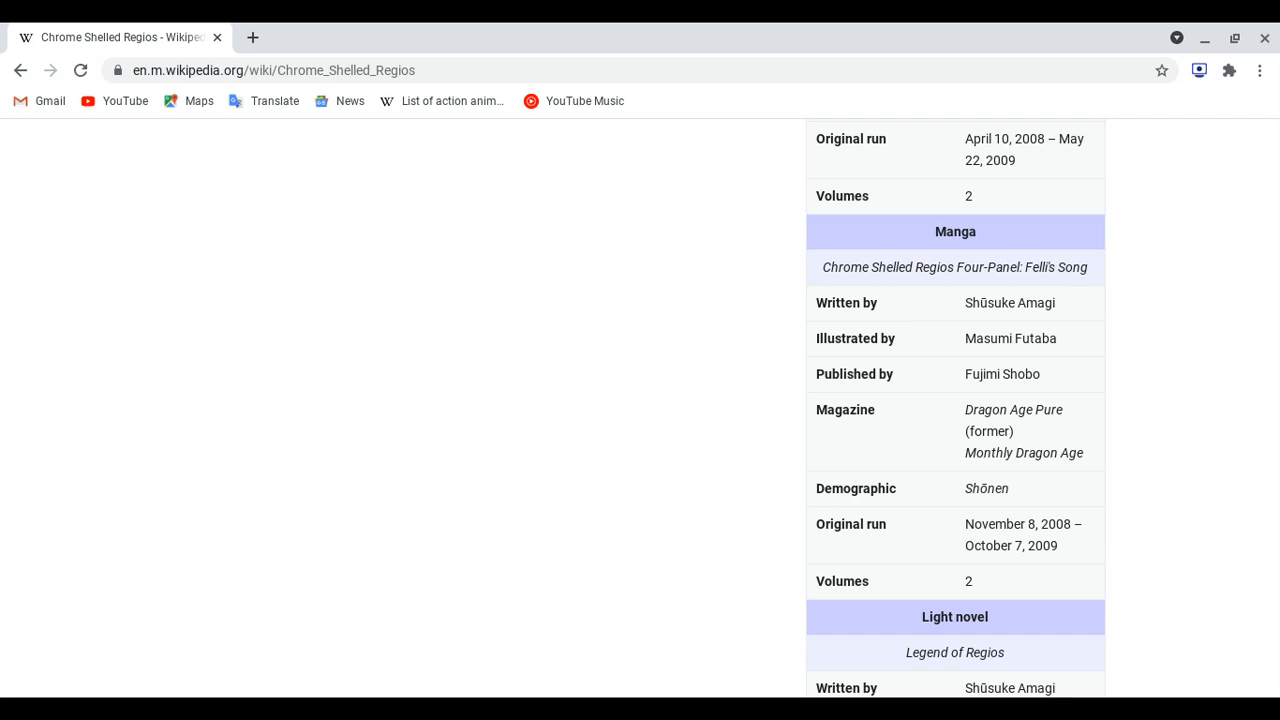
pyautogui.scroll(-3)
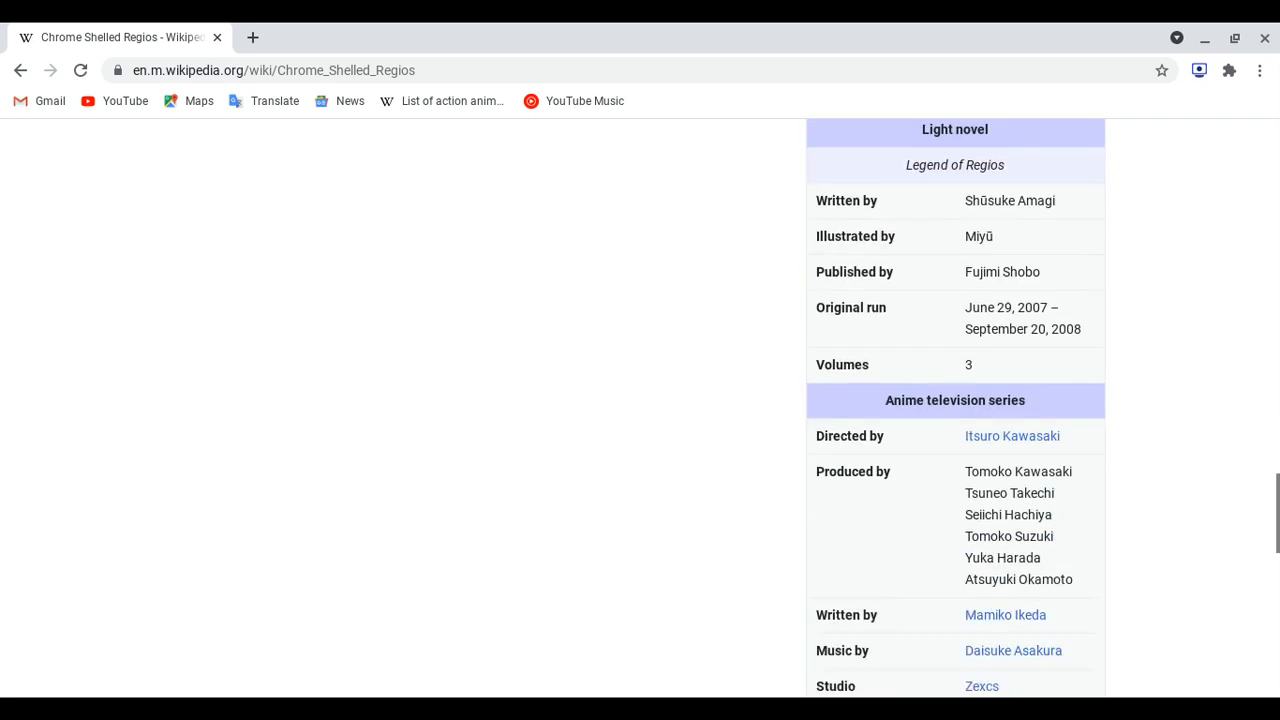
pyautogui.scroll(3)
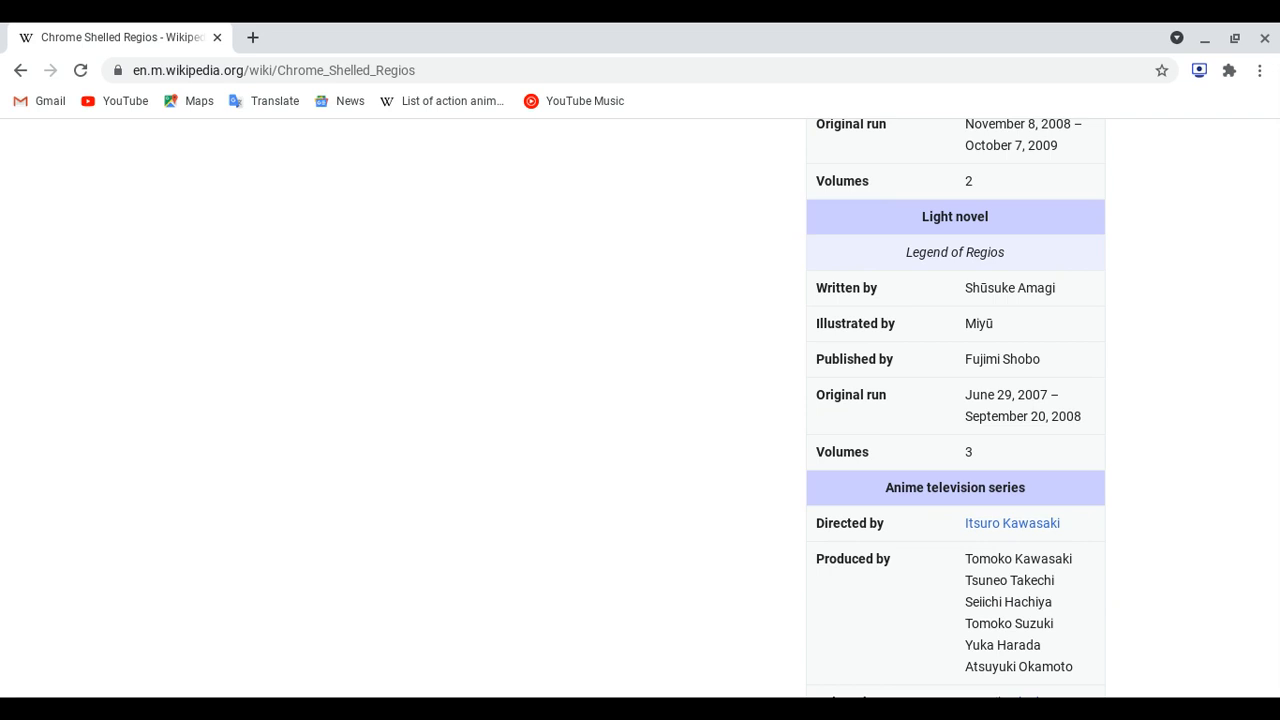
pyautogui.scroll(-3)
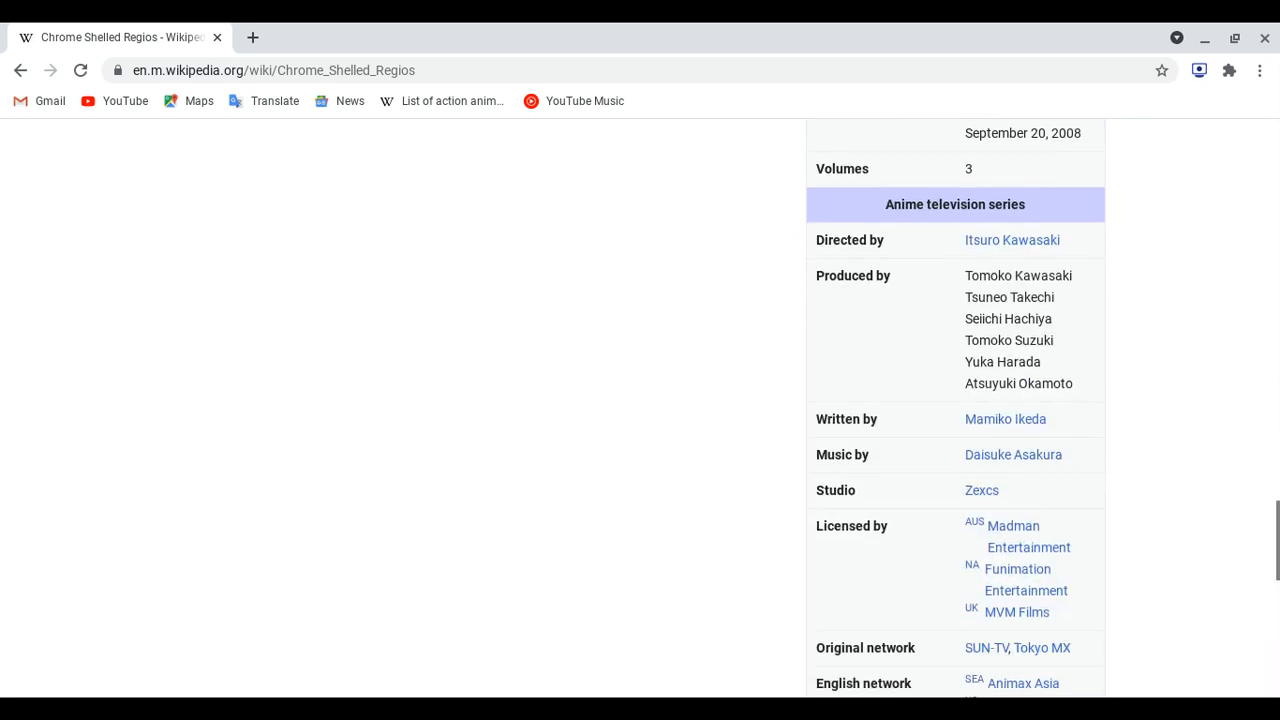
pyautogui.scroll(-3)
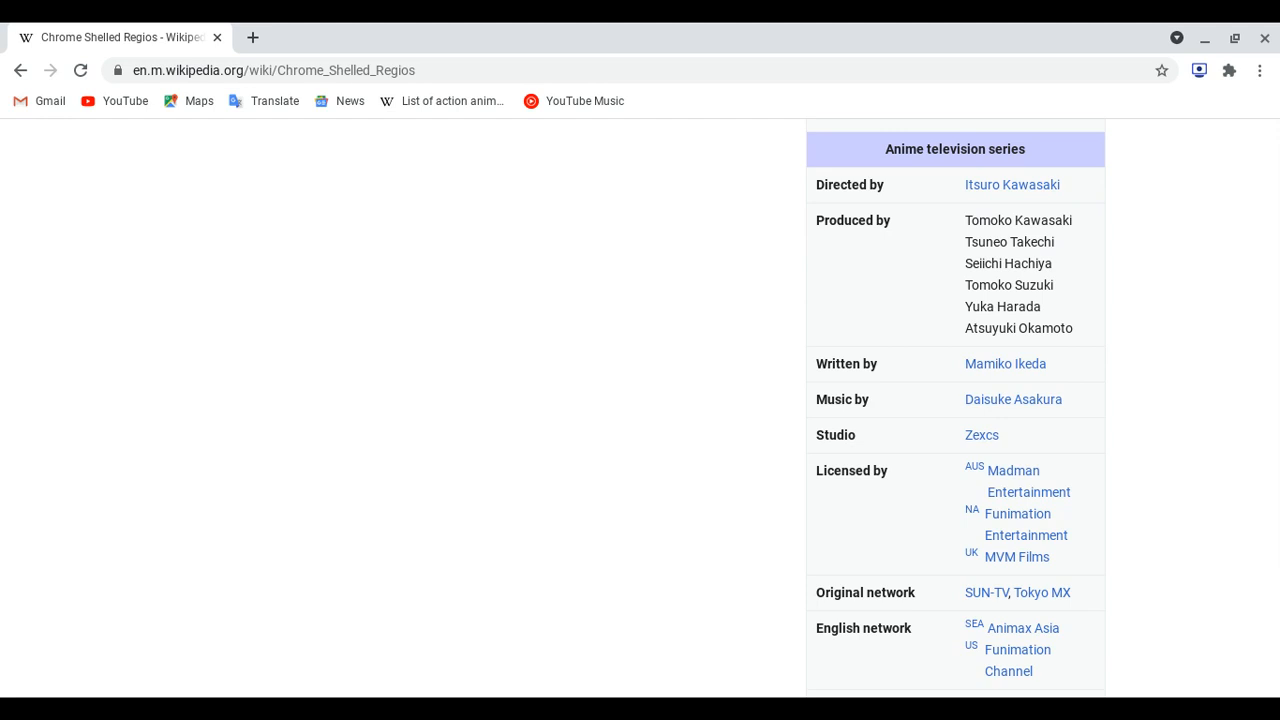
pyautogui.scroll(-3)
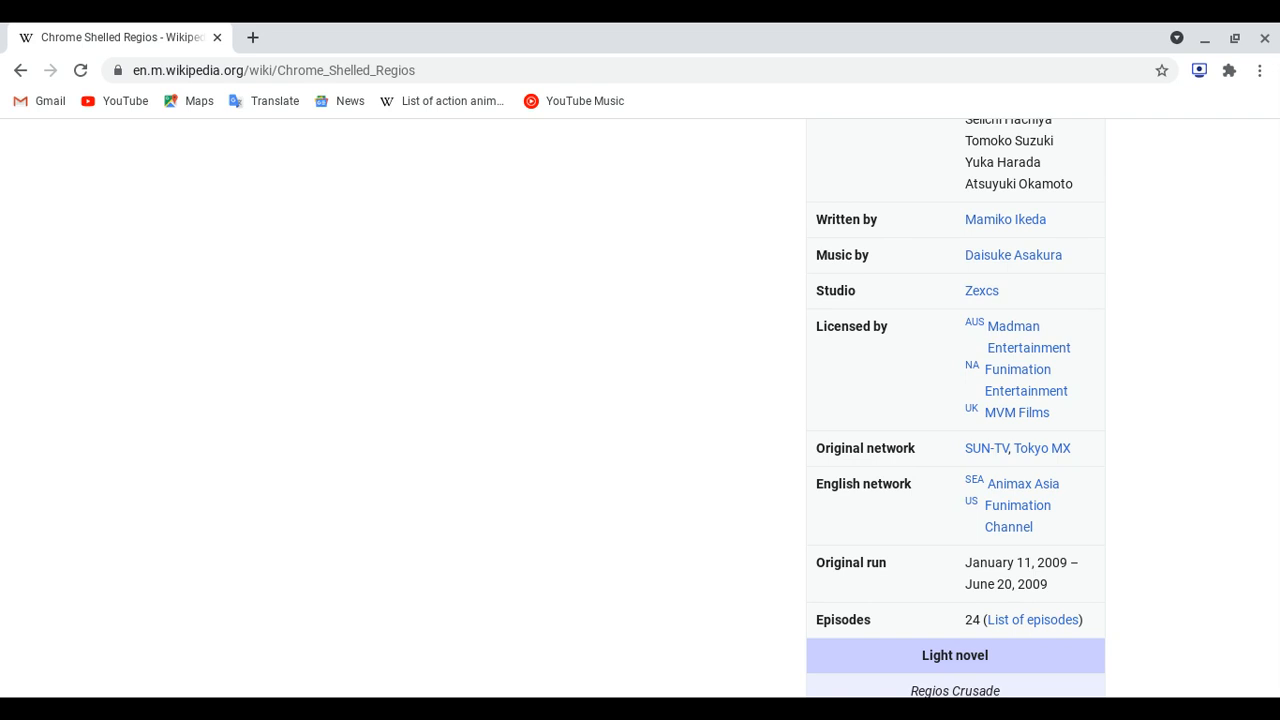
pyautogui.scroll(-3)
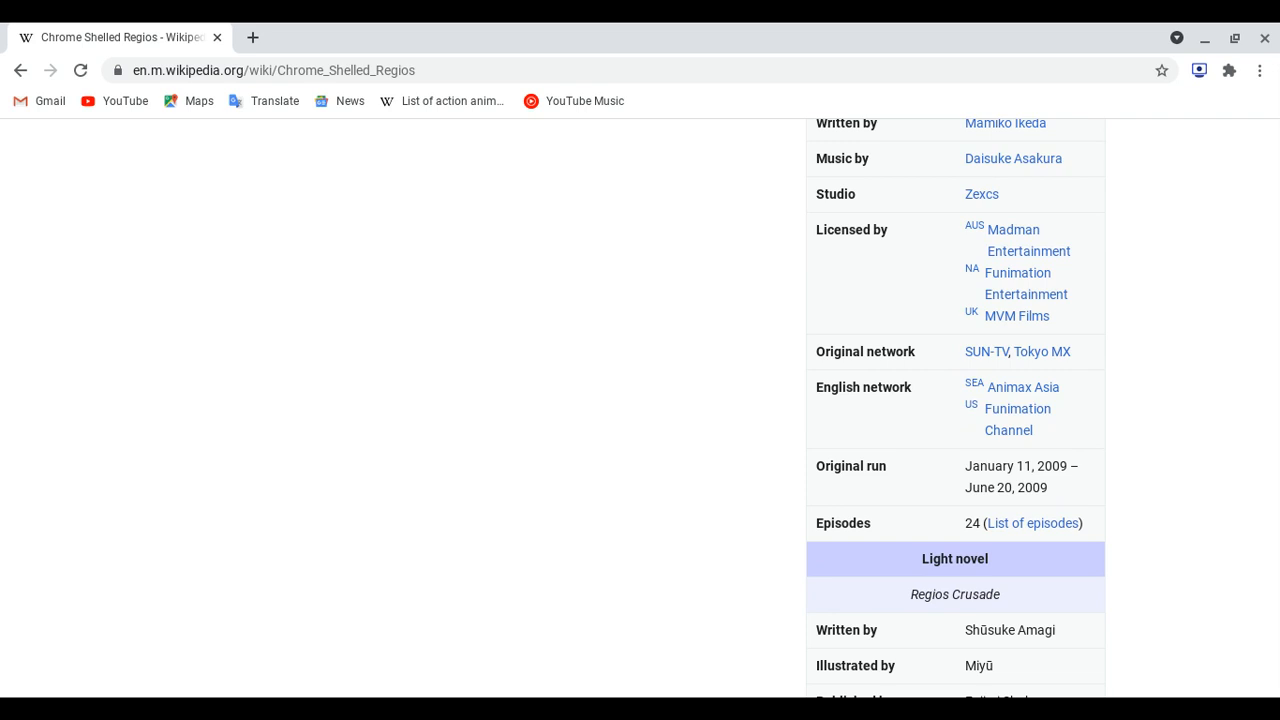
pyautogui.scroll(-3)
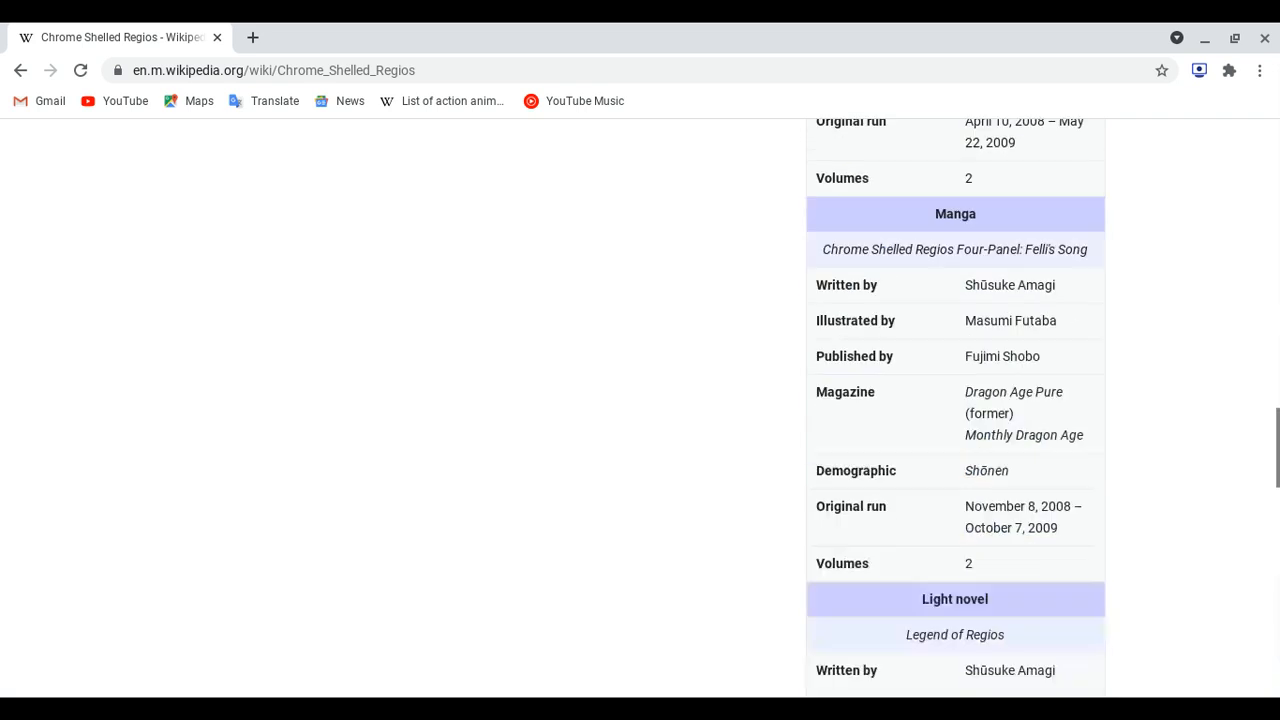
pyautogui.scroll(3)
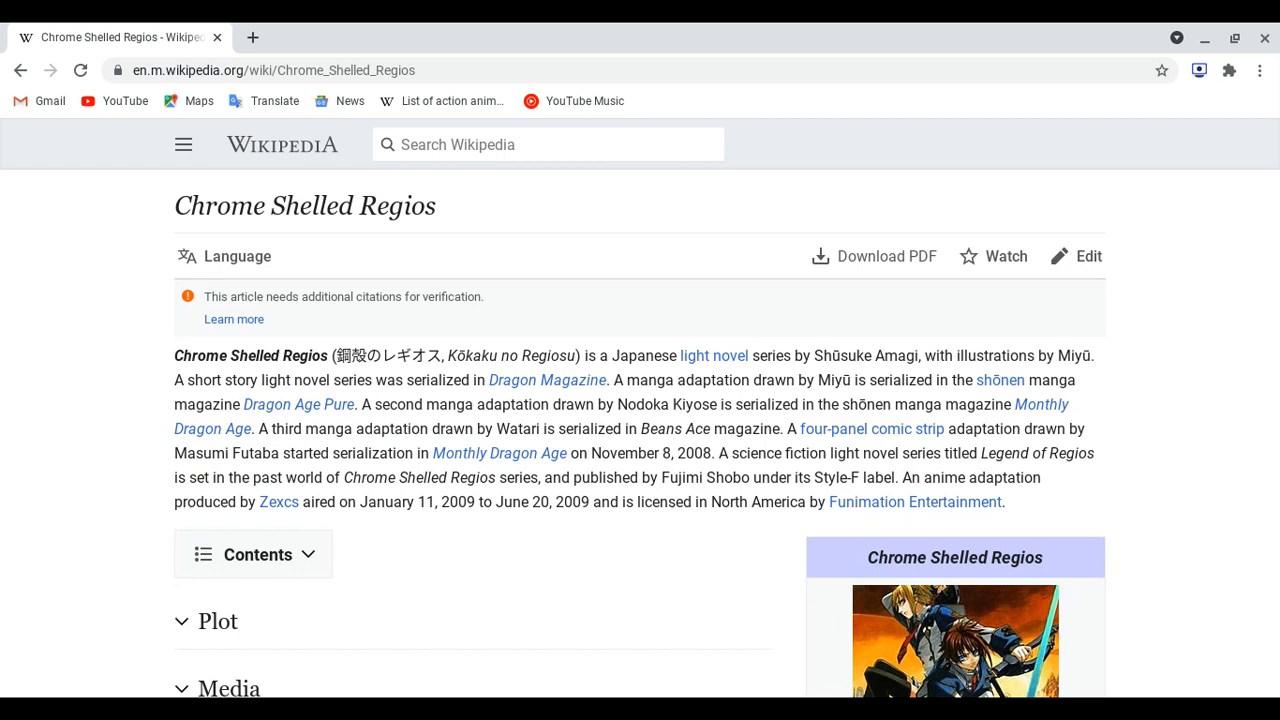
pyautogui.scroll(-3)
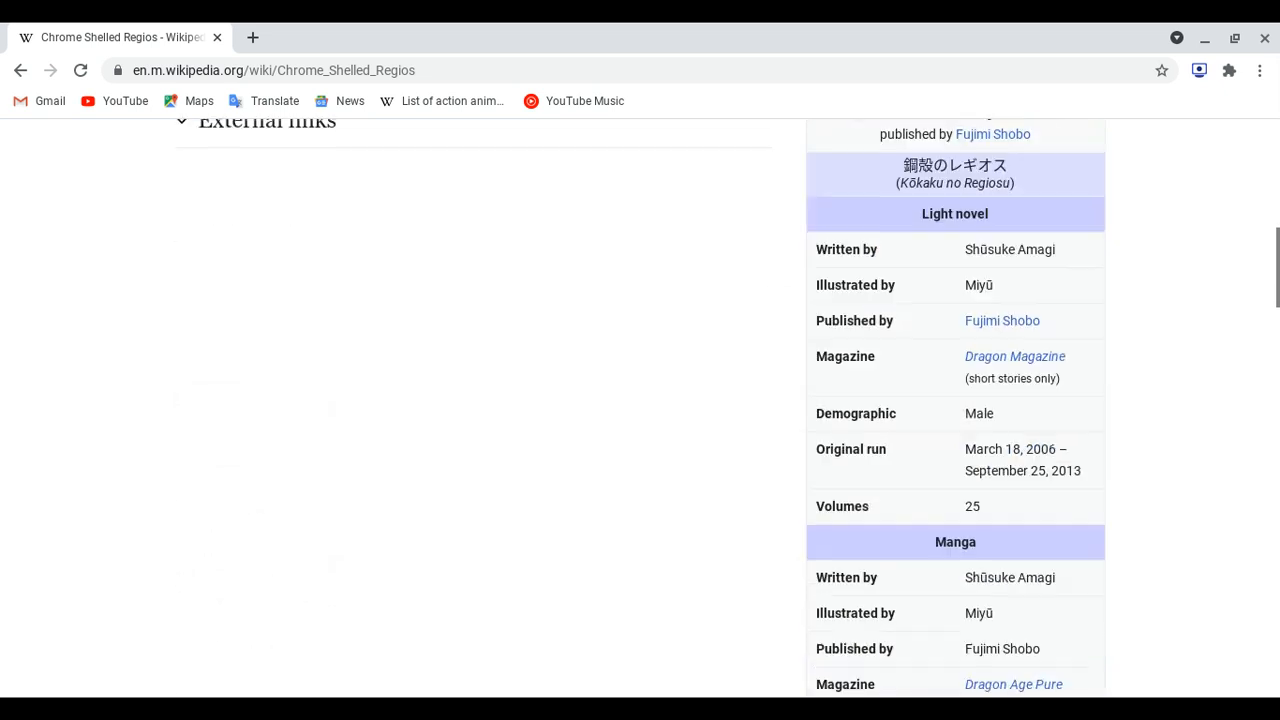
pyautogui.scroll(-3)
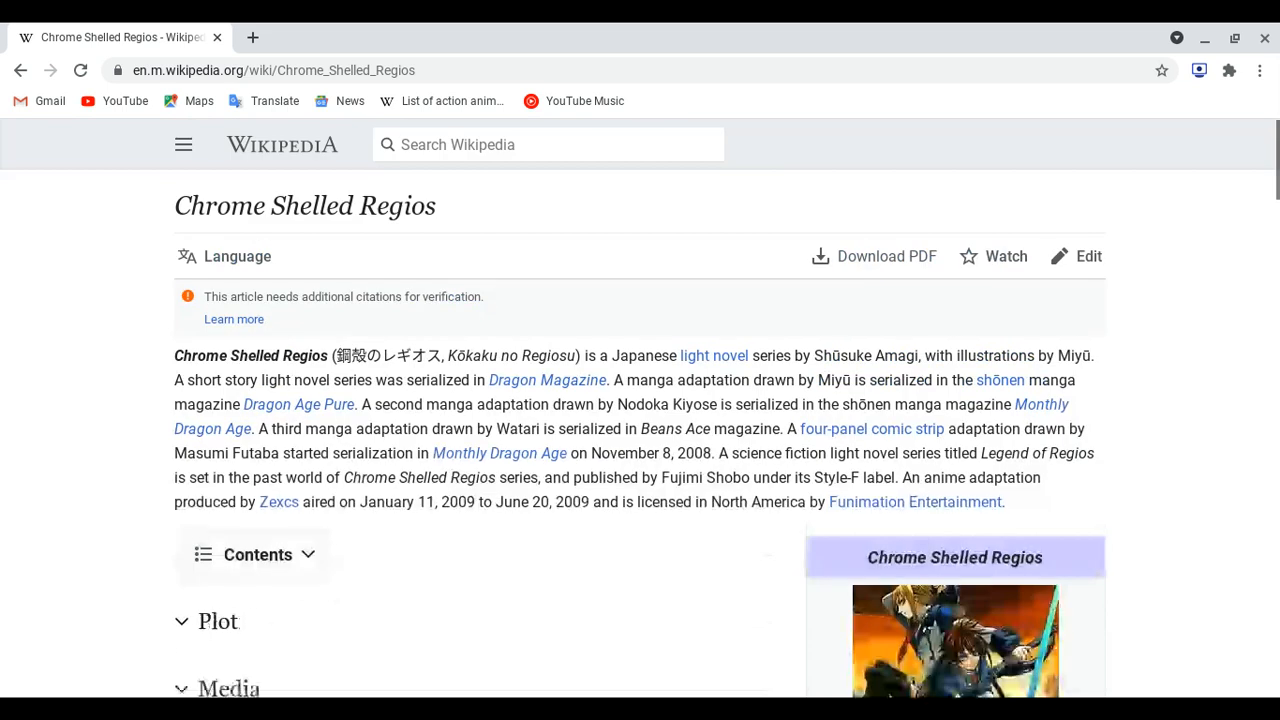
pyautogui.scroll(-3)
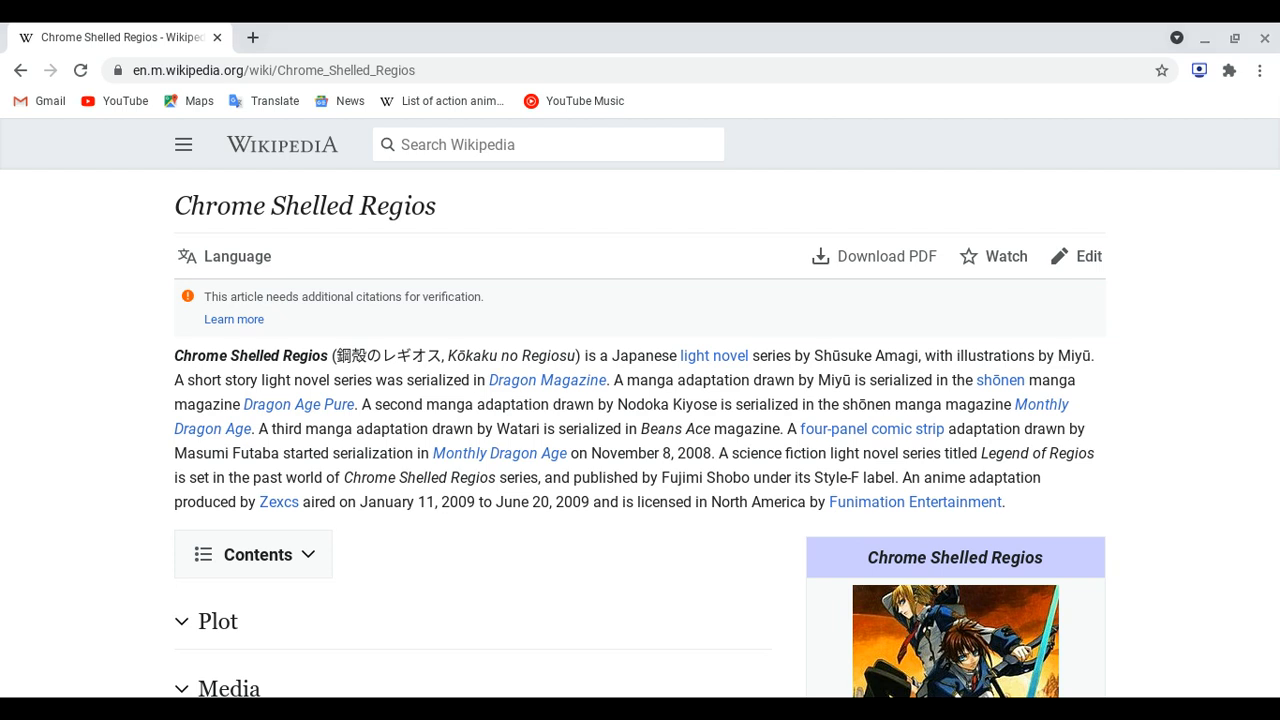
pyautogui.scroll(-3)
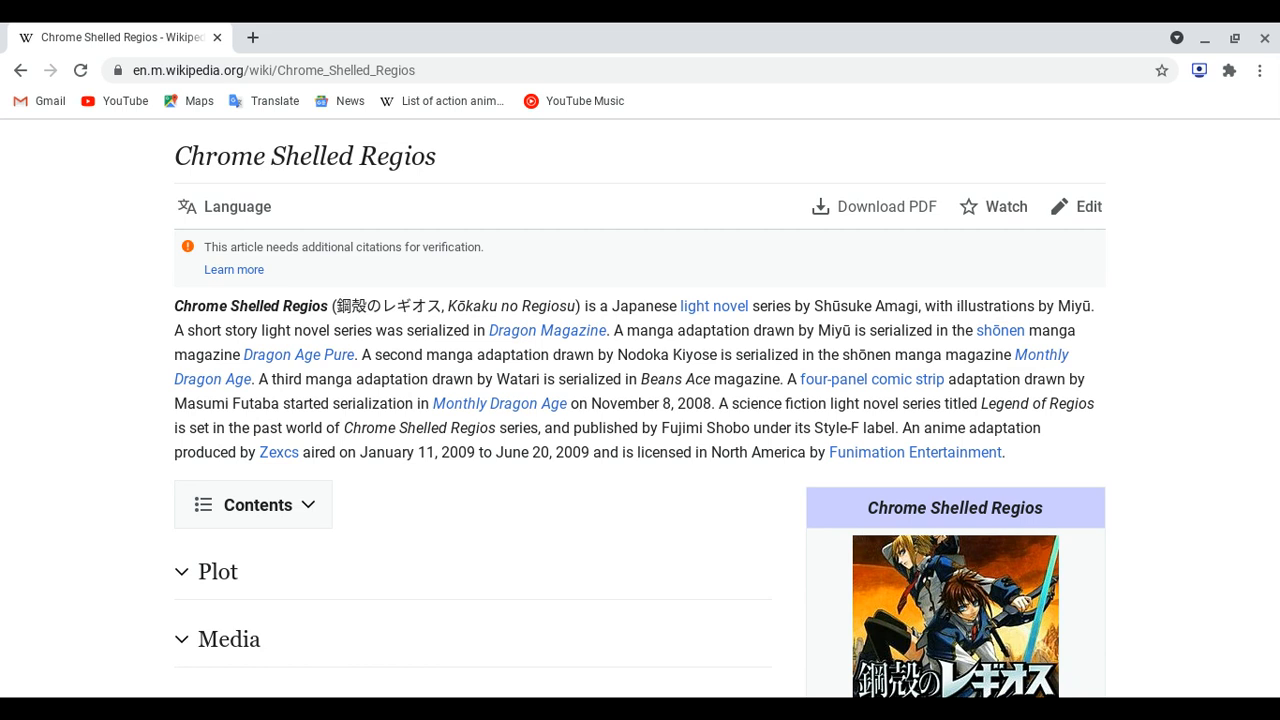
pyautogui.moveTo(1247, 617)
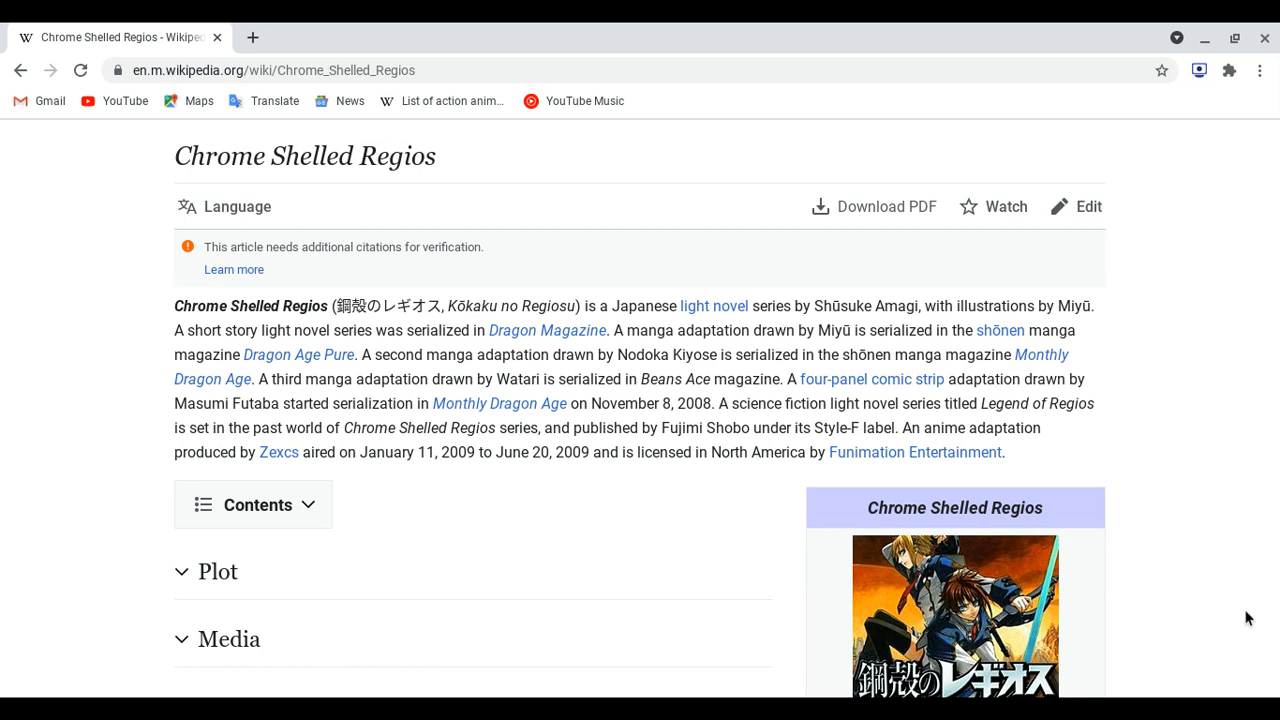